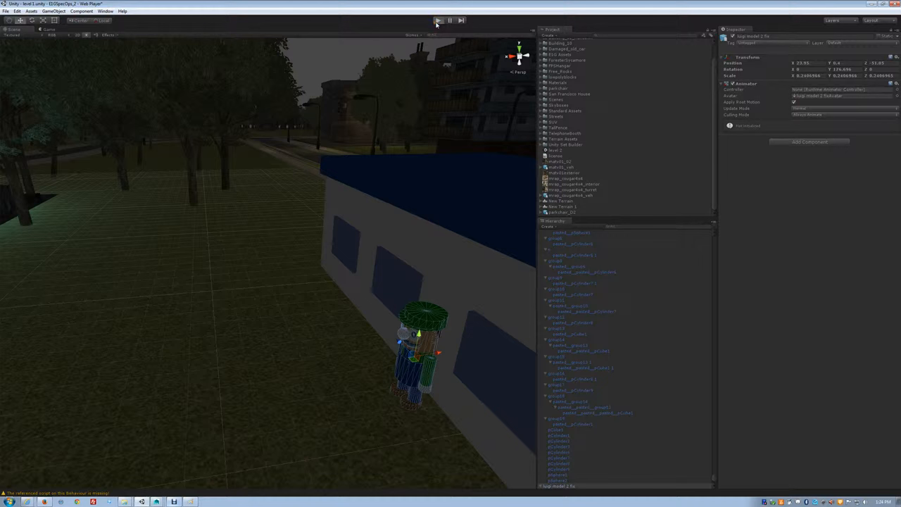
mouse_move(439, 29)
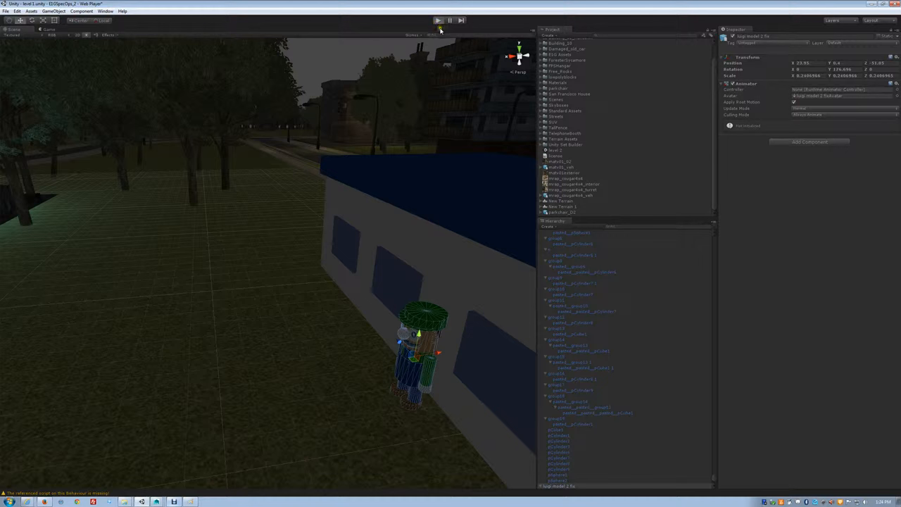
Step: Run the night-time city street scene in play mode with the Game view maximized
left_click(436, 20)
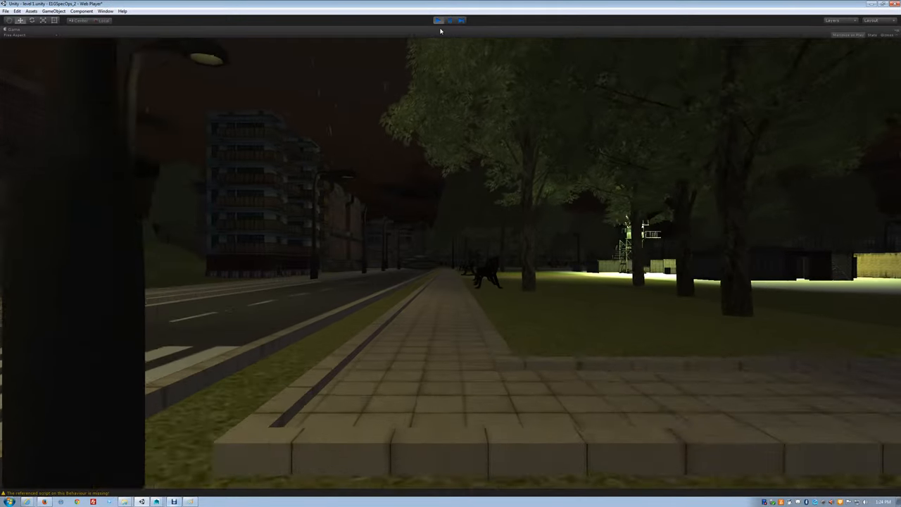